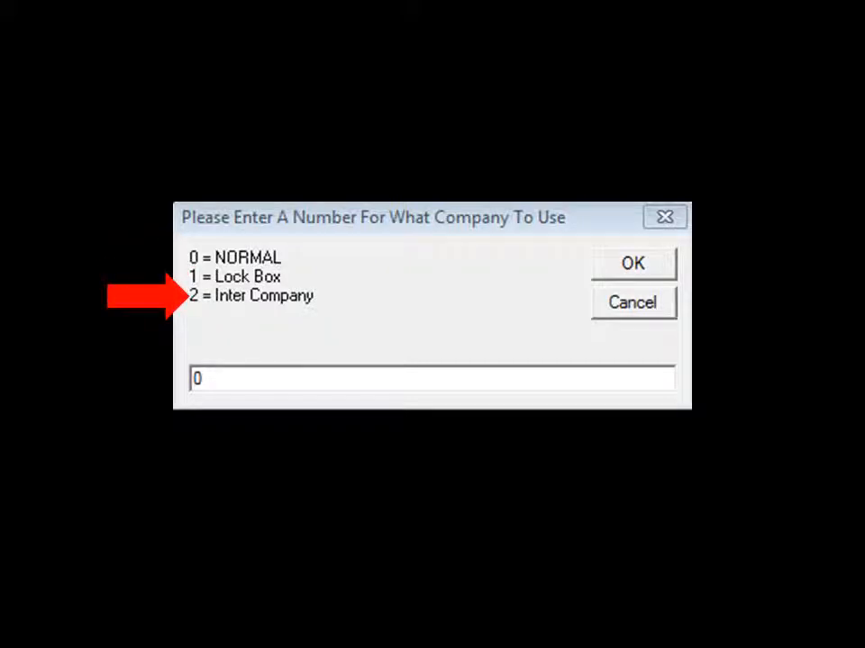
Step: Keep the company type at 0 = NORMAL and confirm the prompt
left_click(632, 263)
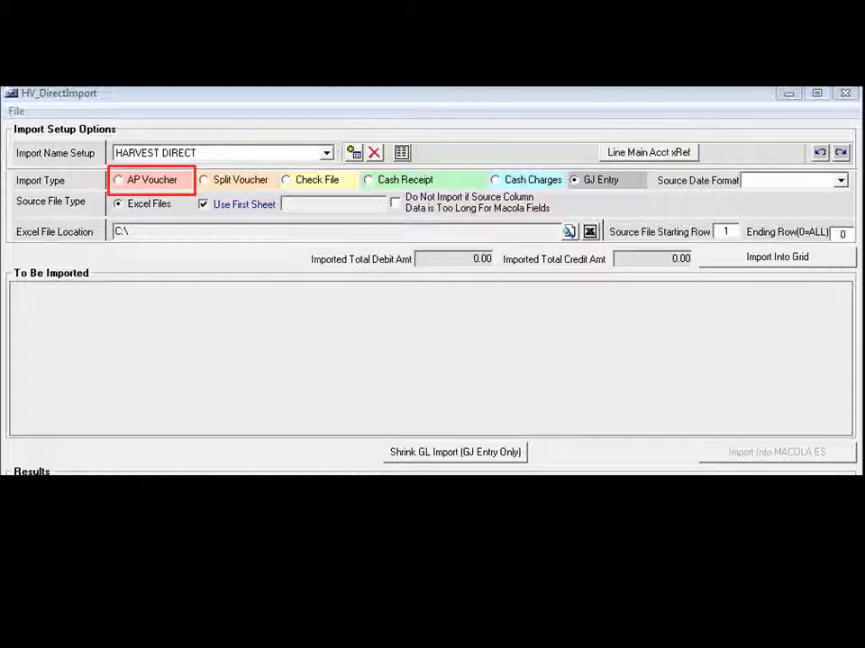
left_click(205, 180)
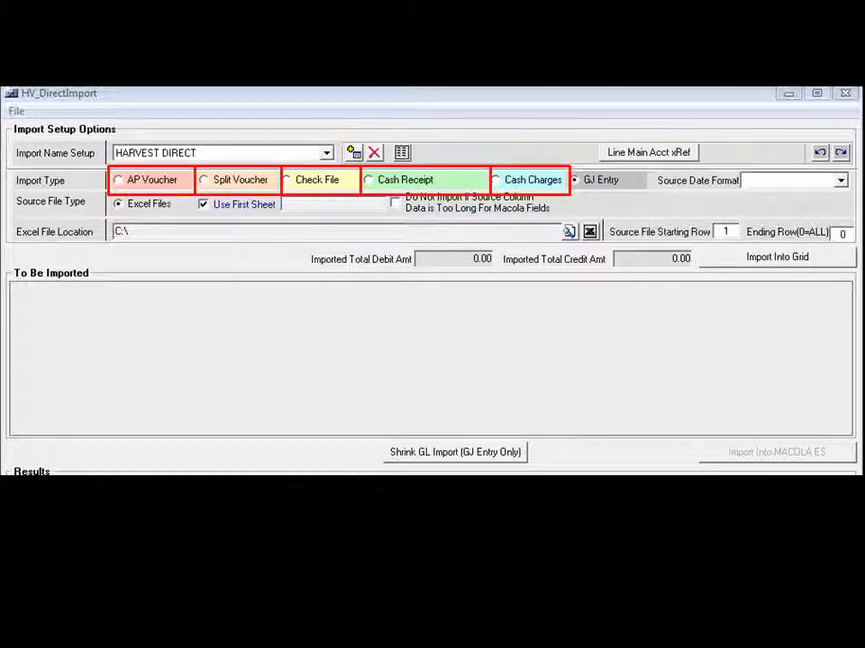
left_click(575, 180)
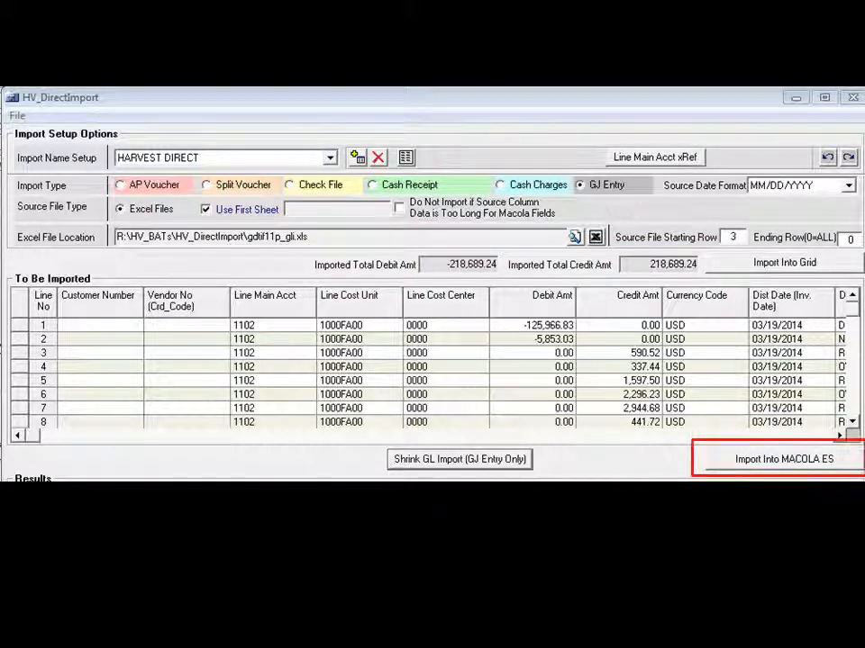
Step: Open the Line Main Acct cross-reference mapping XL accounts 1010 and 1011
left_click(782, 459)
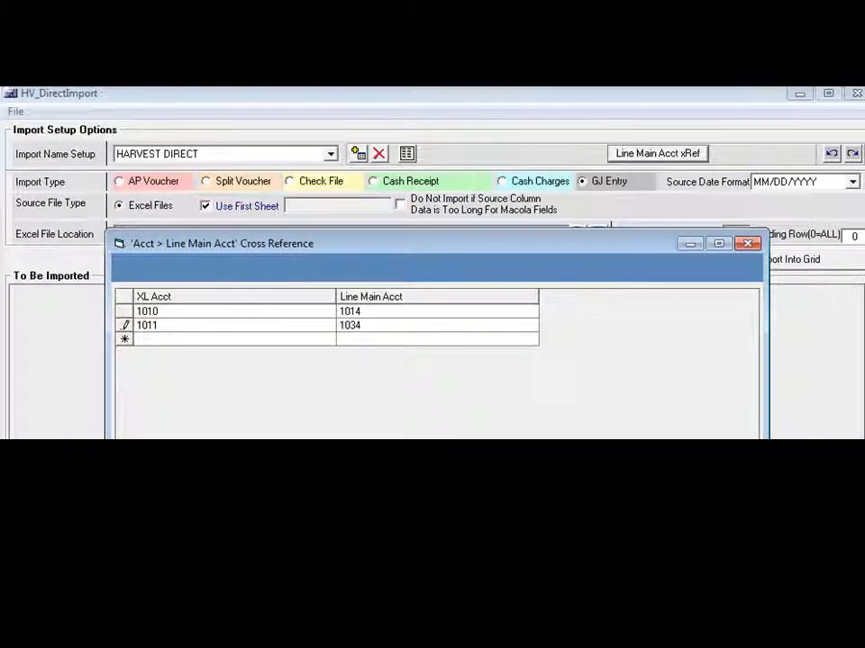
Step: Close the account cross-reference and set the import type to Cash Charges
left_click(657, 153)
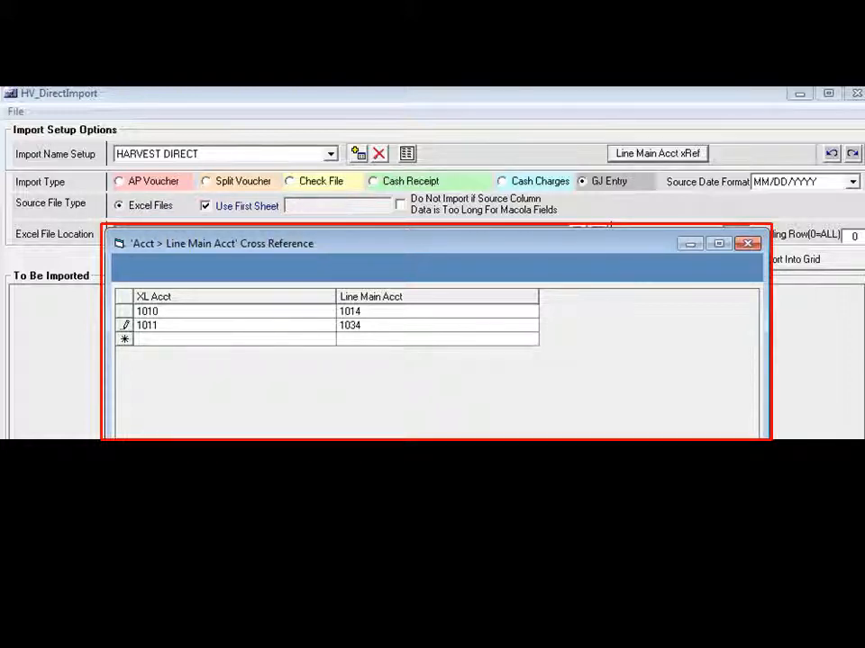
left_click(747, 243)
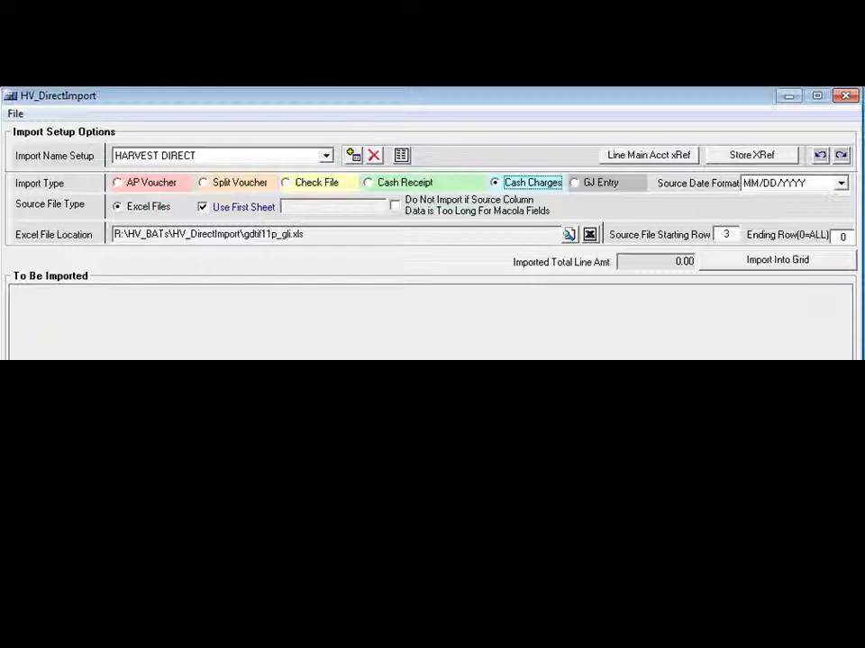
left_click(494, 182)
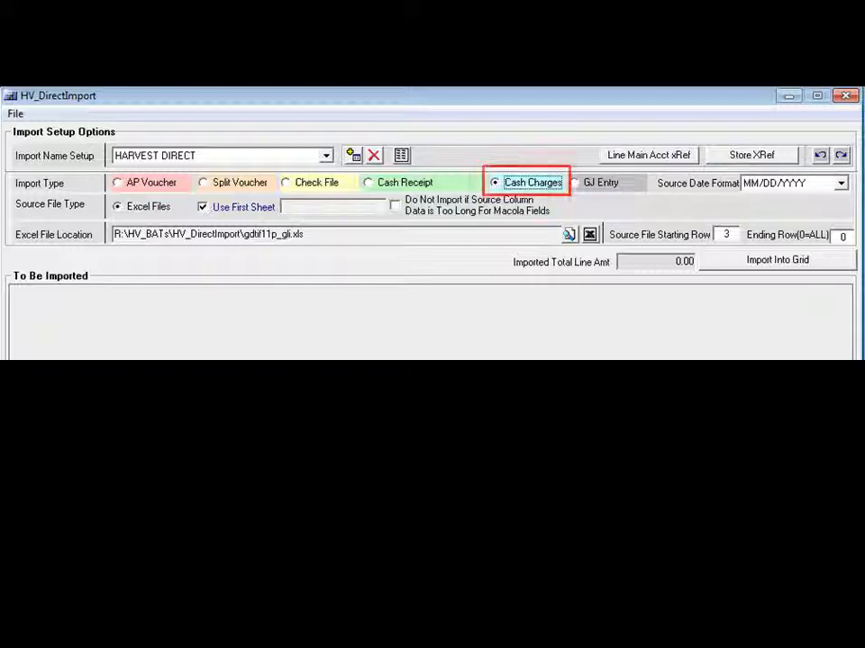